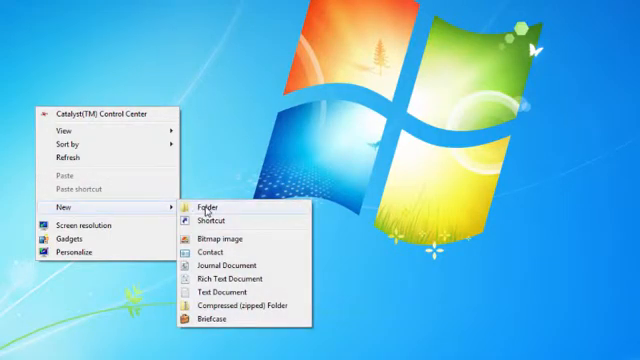
- Create a new folder on the desktop from the right-click menu
click(207, 197)
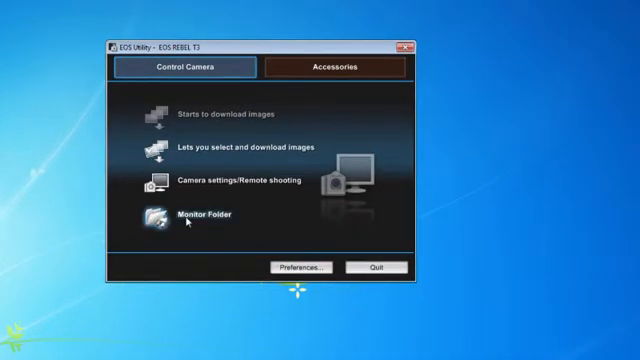
- Open EOS Utility's Monitor Folder settings for wireless transfers
click(197, 216)
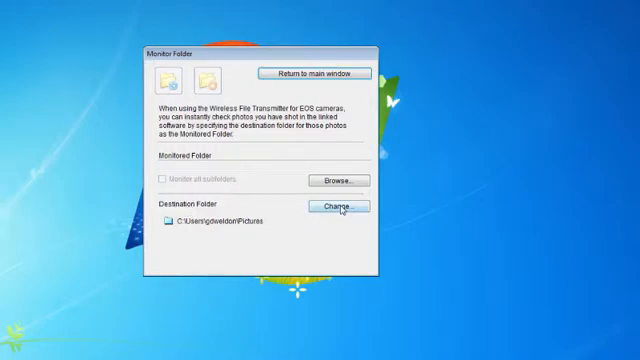
mouse_move(299, 219)
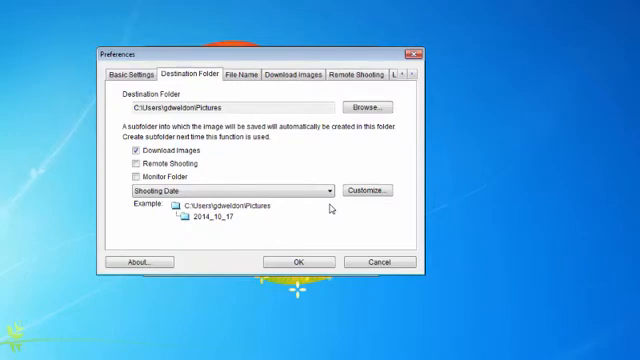
mouse_move(372, 107)
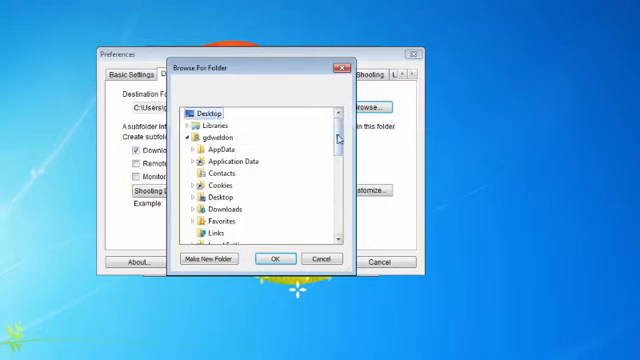
mouse_move(193, 140)
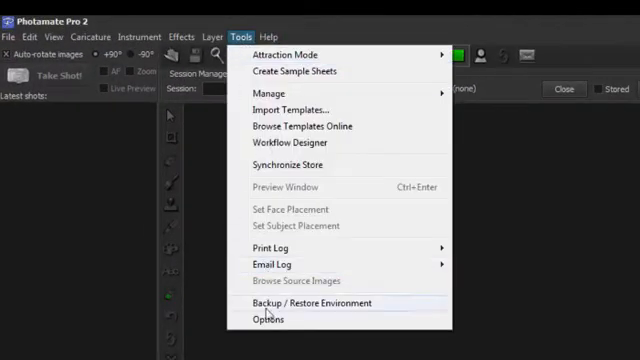
- Set Photomate Pro 2's capture option to take images from a folder
click(268, 319)
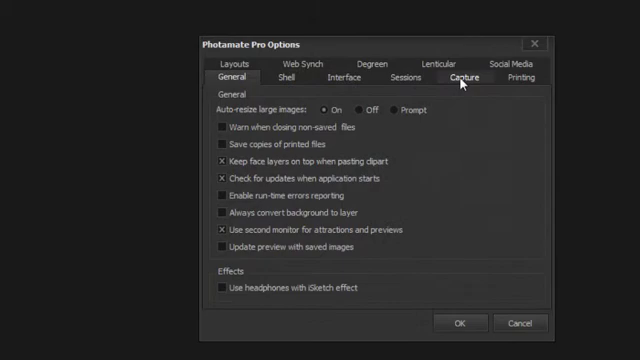
click(461, 75)
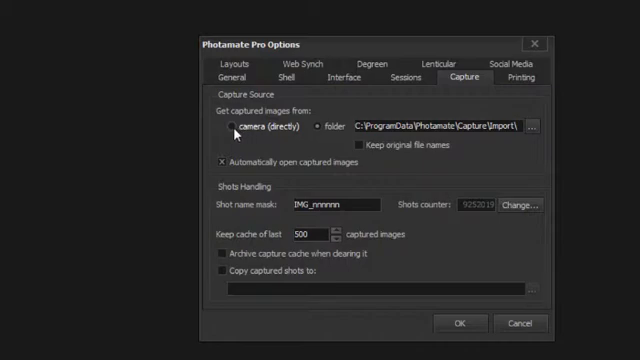
click(318, 127)
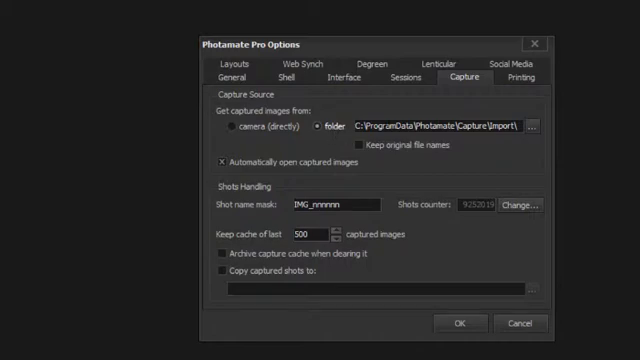
- Choose the desktop Captures folder as the capture source
click(536, 130)
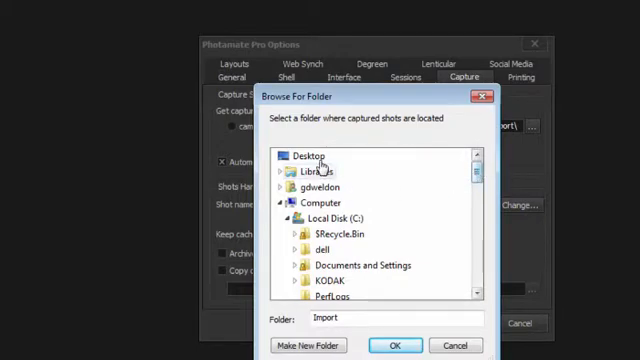
click(286, 199)
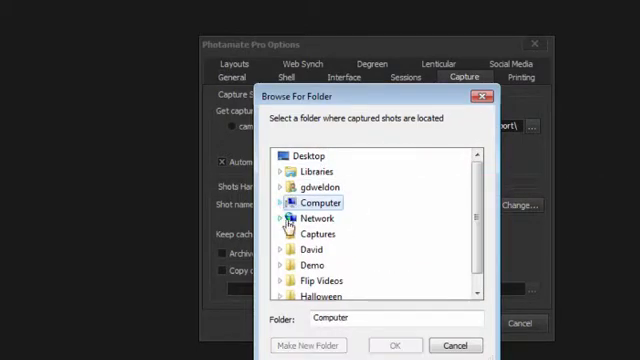
click(316, 233)
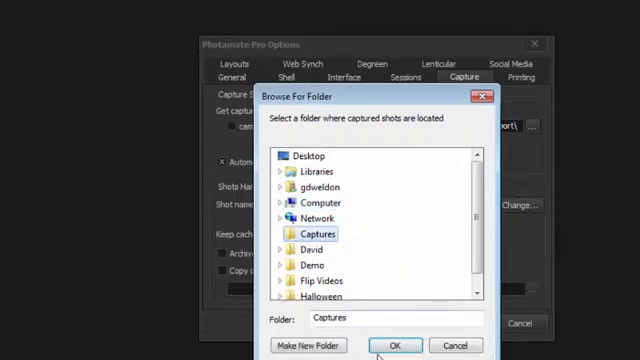
click(396, 345)
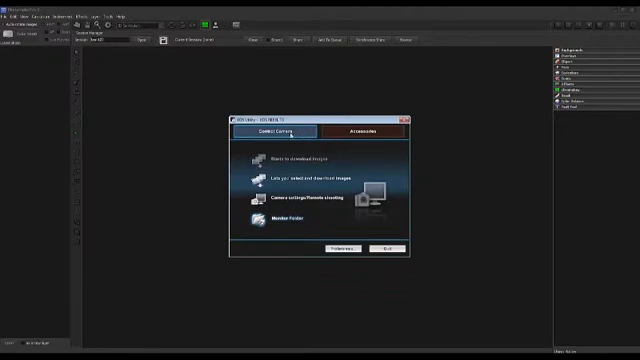
mouse_move(280, 203)
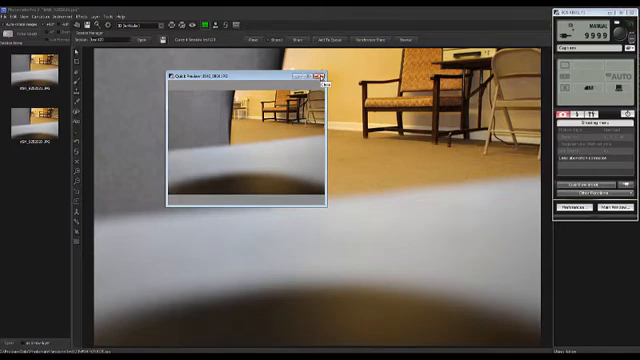
- Close the Quick Preview windows for the newly captured shots
click(317, 75)
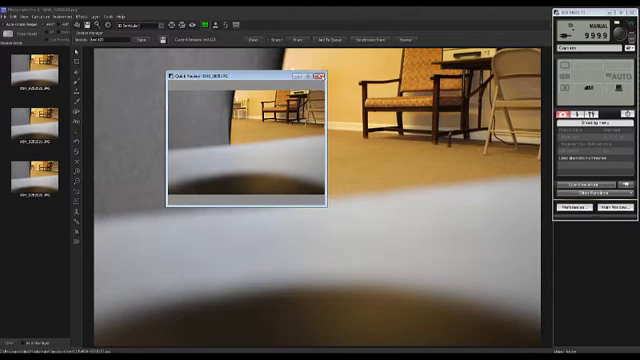
click(320, 76)
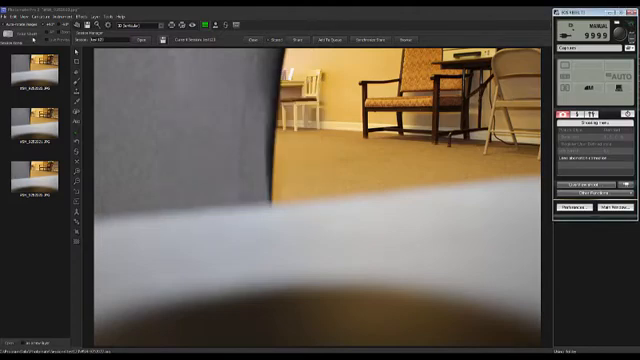